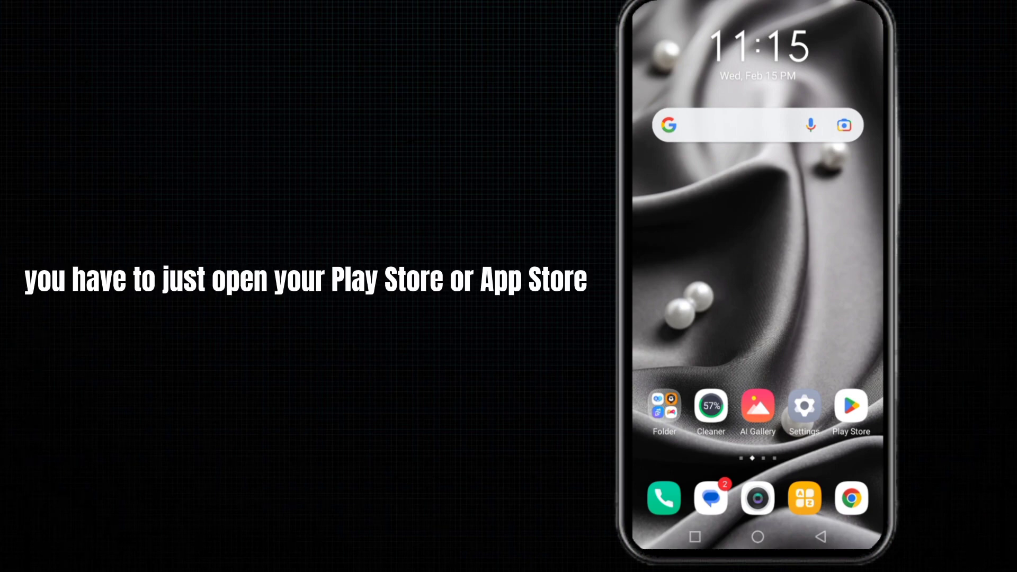
# Launch the Play Store and show the profile account menu.
pyautogui.click(851, 407)
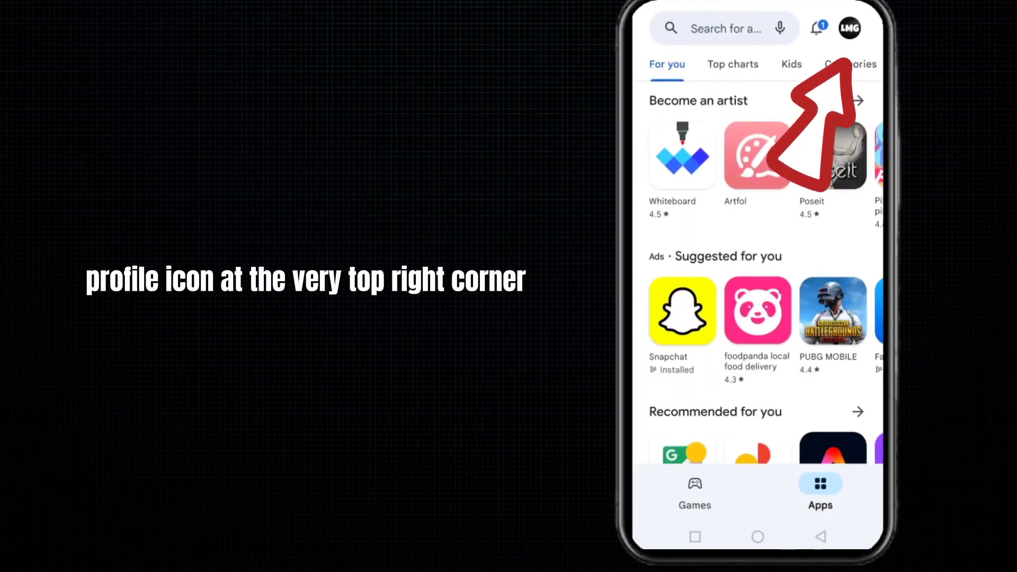
pyautogui.click(853, 28)
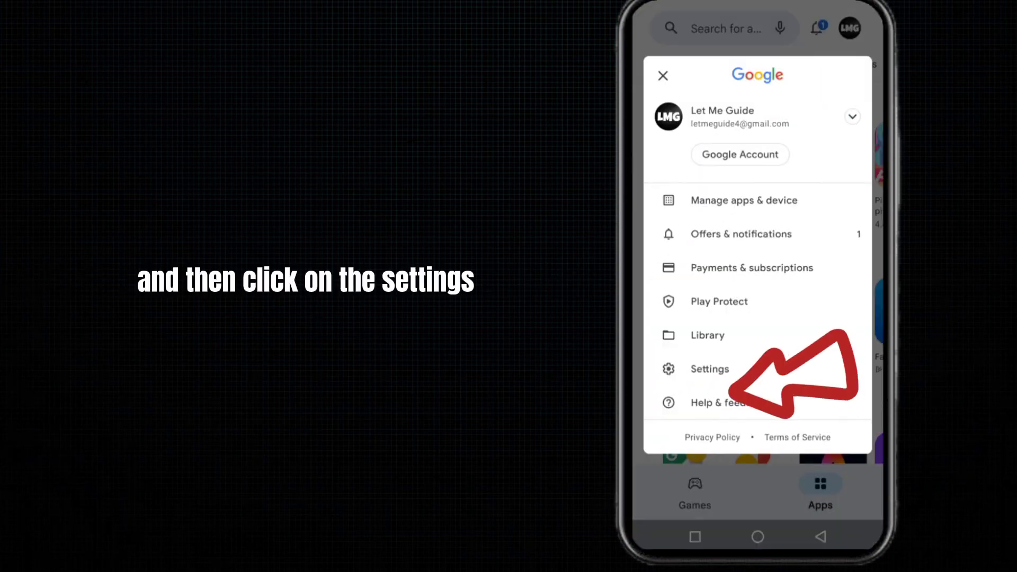
# Go into Play Store Settings and expand About to reveal the Play Store version.
pyautogui.click(710, 368)
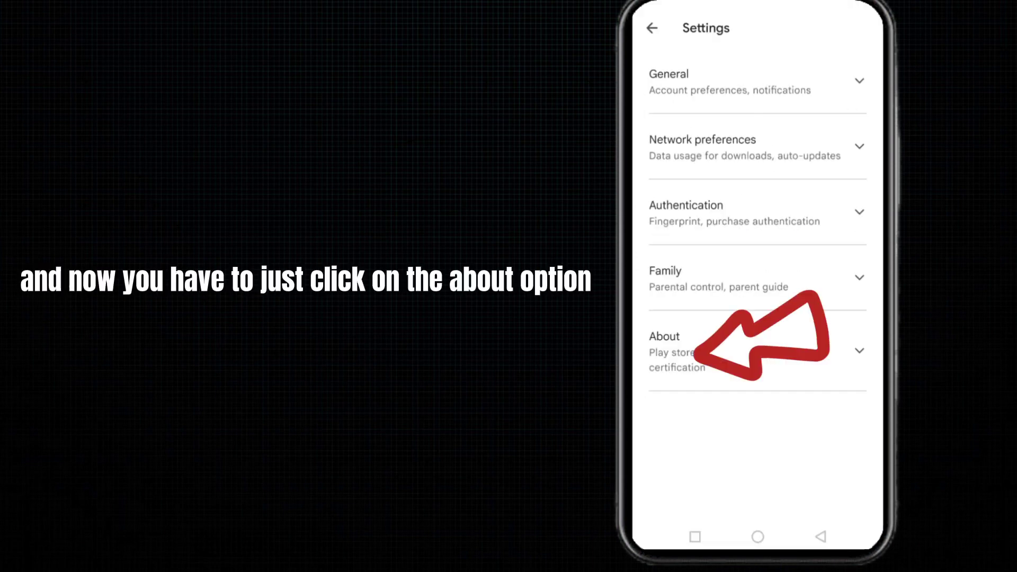
pyautogui.click(734, 350)
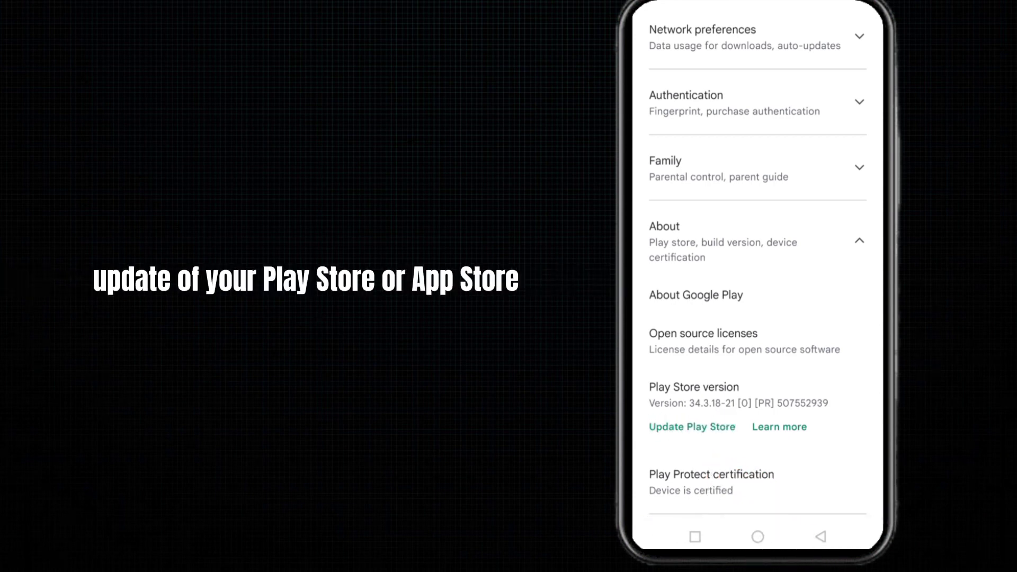
# Request the Play Store update and dismiss the downloading notice with 'Got it'.
pyautogui.click(690, 427)
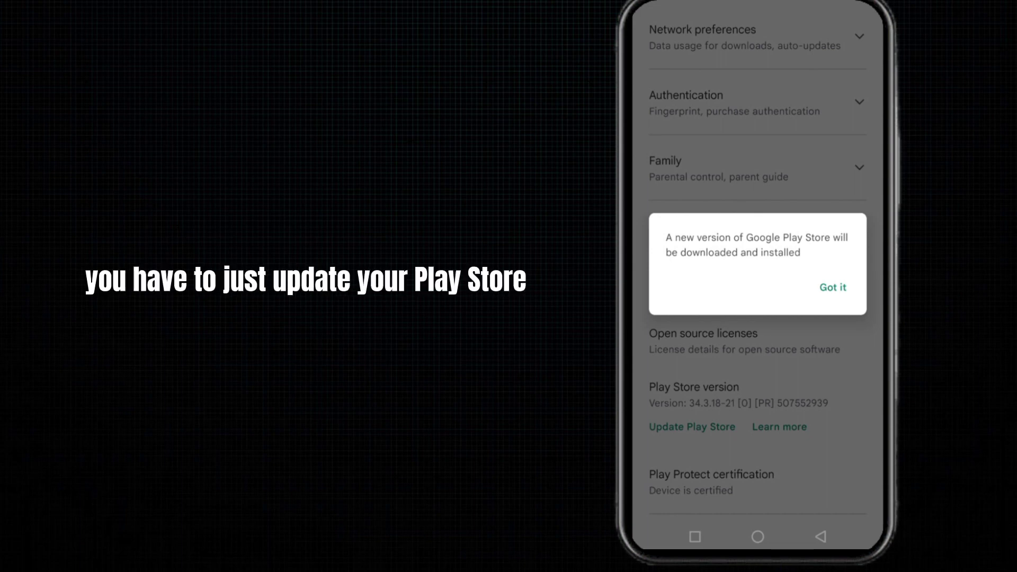
pyautogui.click(833, 287)
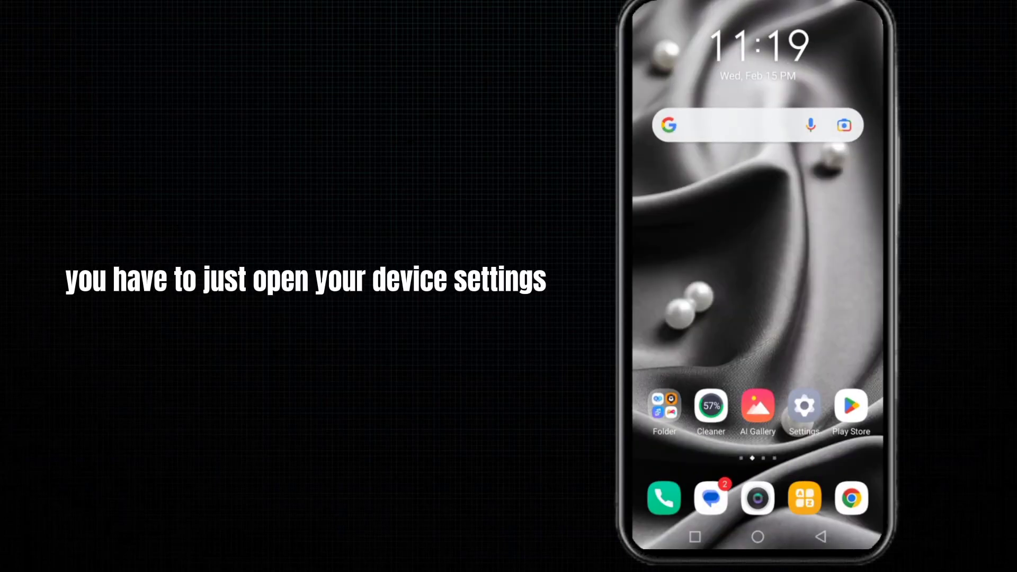
# Reach System update in Android Settings to check for the latest device software.
pyautogui.click(803, 404)
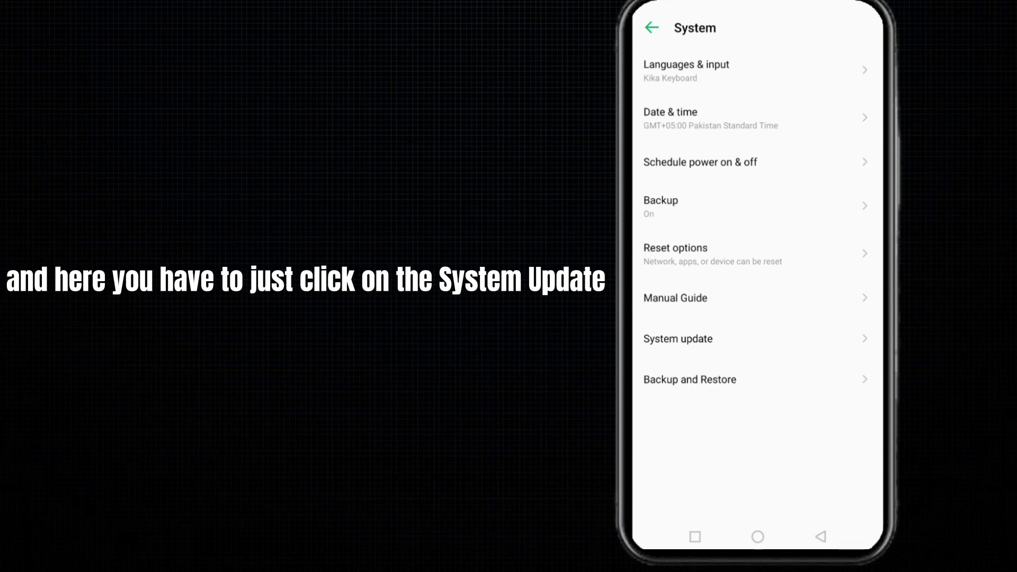
pyautogui.click(678, 339)
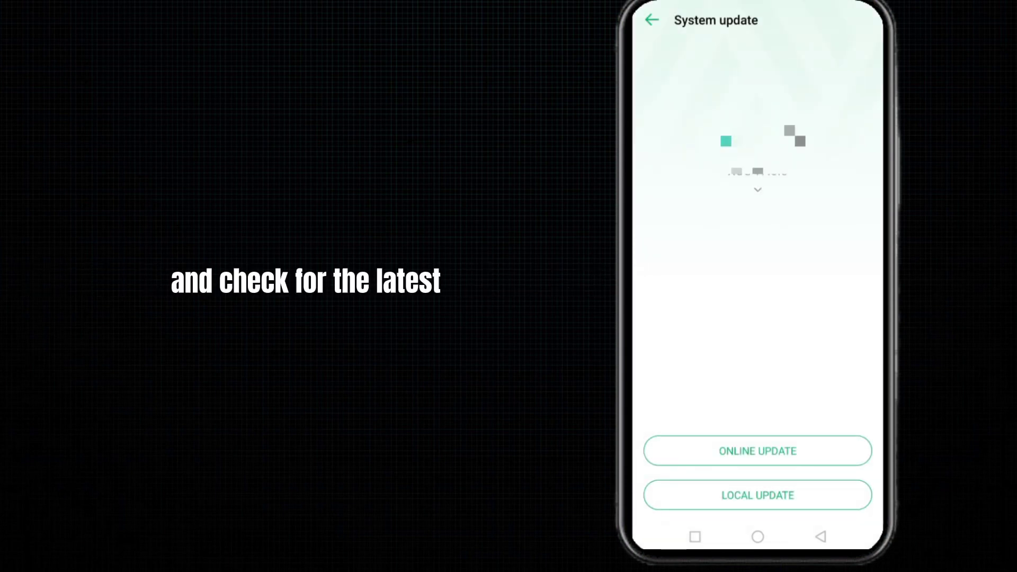